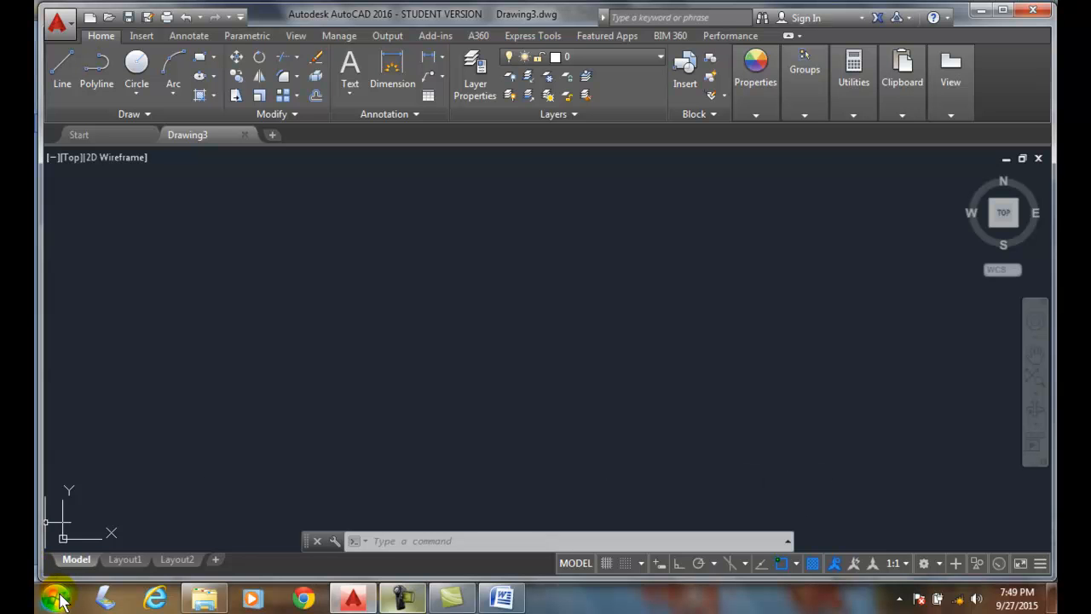
- Expand the Accessories folder under All Programs in the Start menu
{"action": "left_click", "coordinate": [58, 601]}
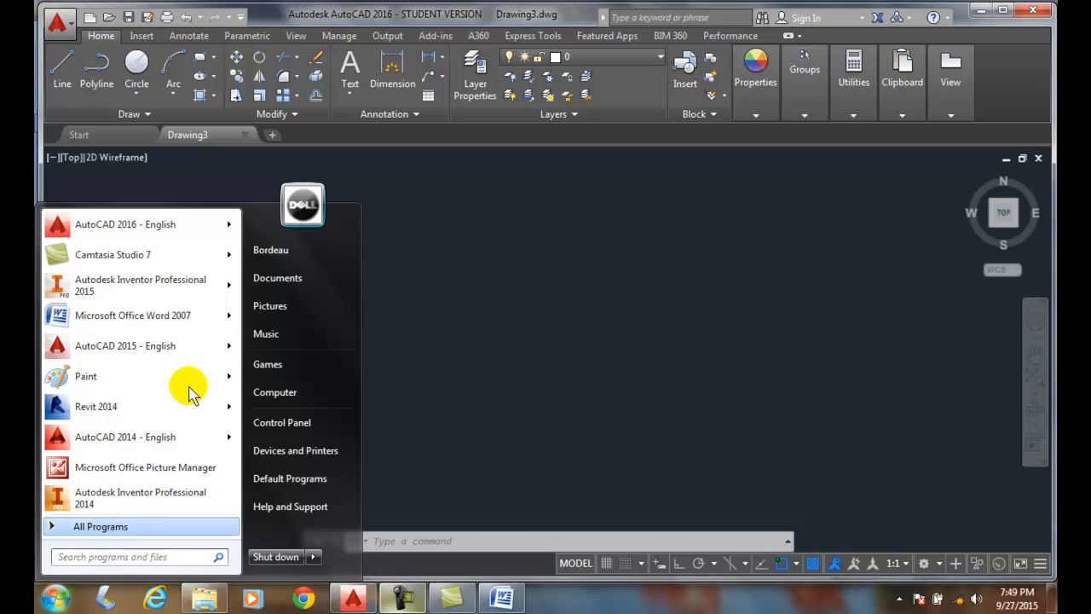
{"action": "mouse_move", "coordinate": [153, 529]}
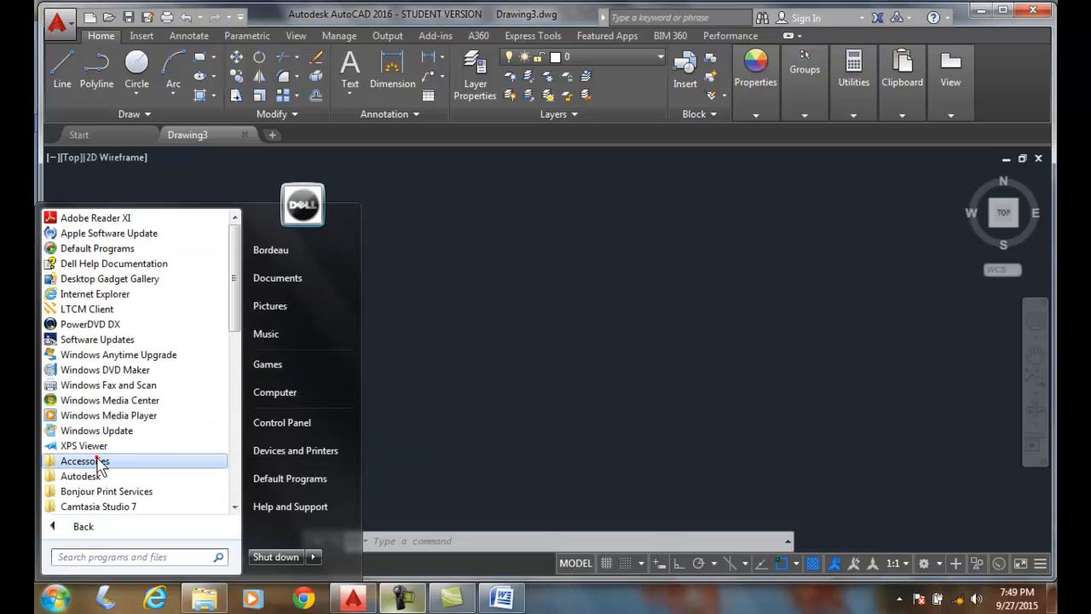
{"action": "left_click", "coordinate": [84, 461]}
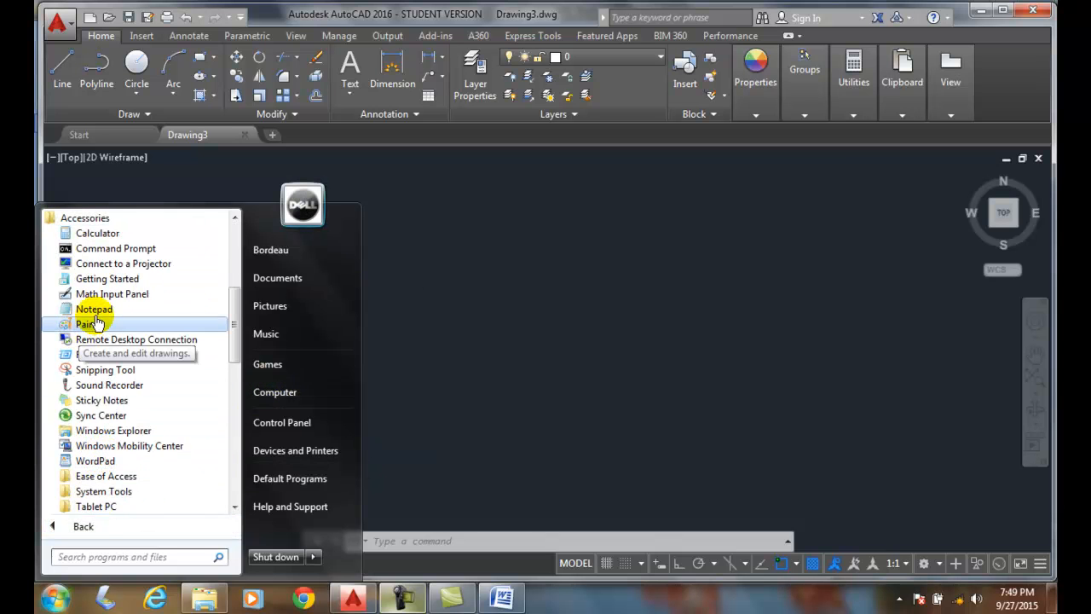
- Launch Notepad from Accessories, then close the blank untitled document
{"action": "left_click", "coordinate": [93, 309]}
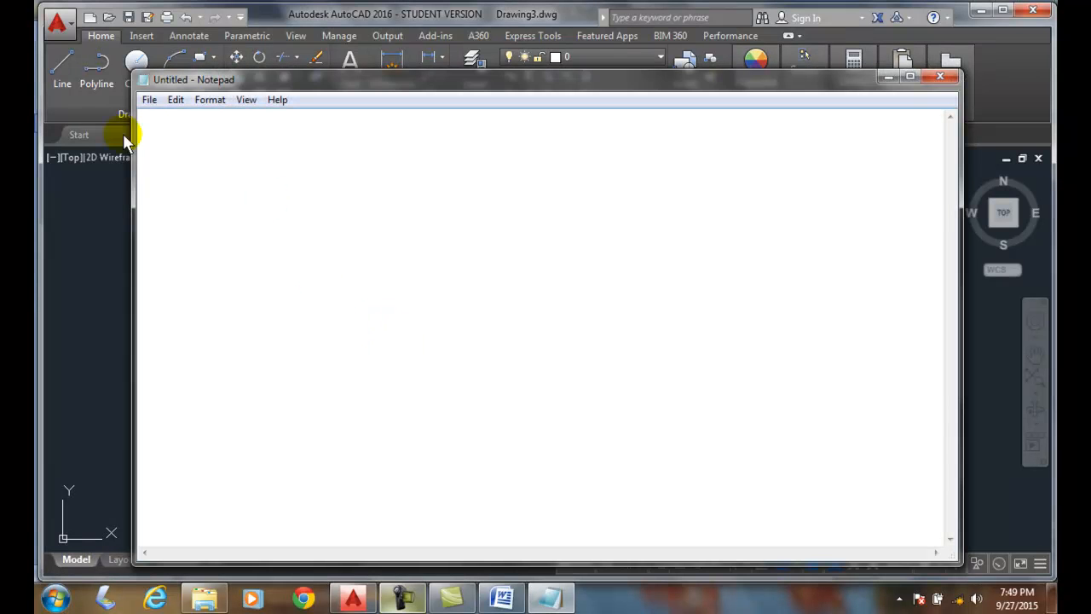
{"action": "mouse_move", "coordinate": [479, 191]}
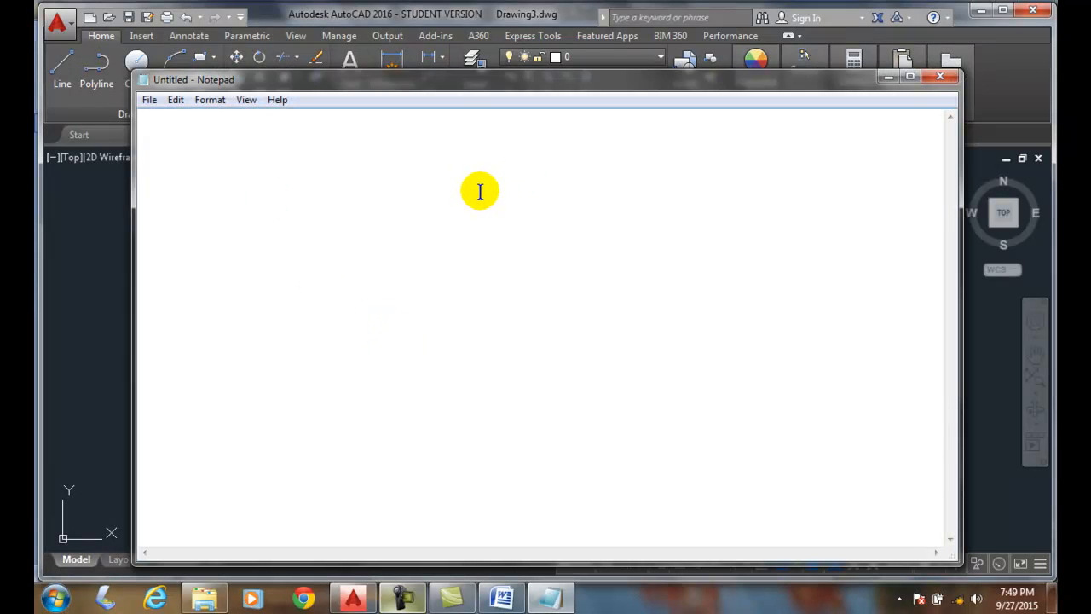
{"action": "mouse_move", "coordinate": [491, 203]}
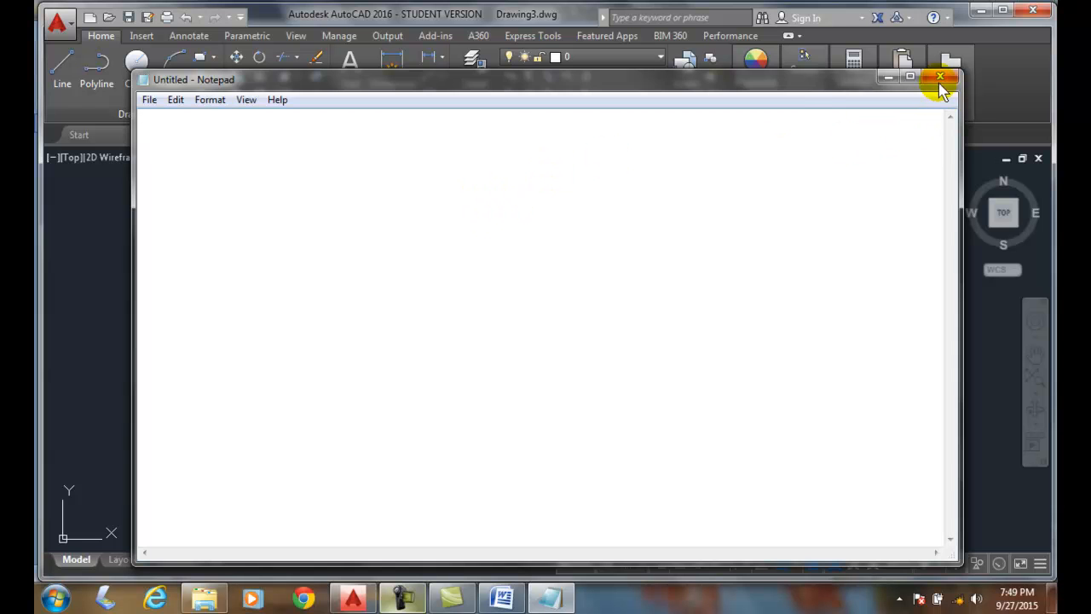
{"action": "left_click", "coordinate": [939, 78]}
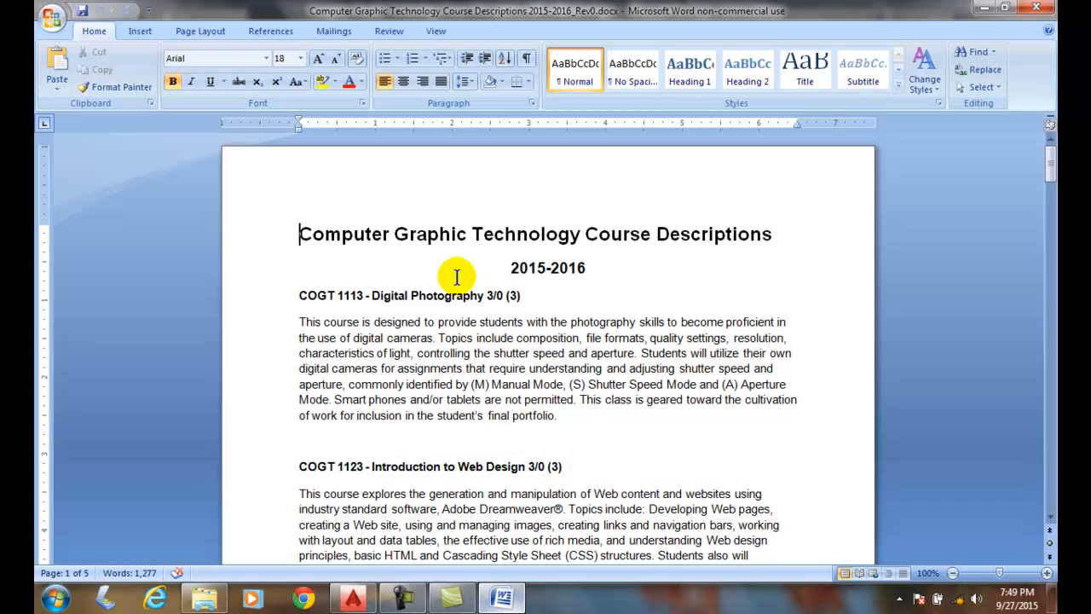
{"action": "mouse_move", "coordinate": [451, 282]}
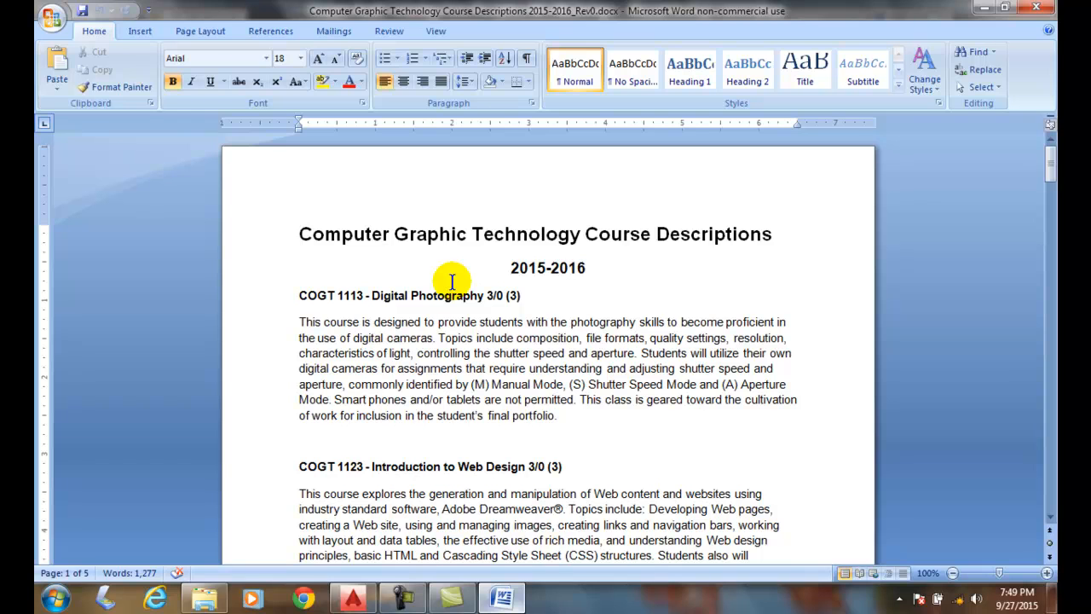
{"action": "mouse_move", "coordinate": [499, 295]}
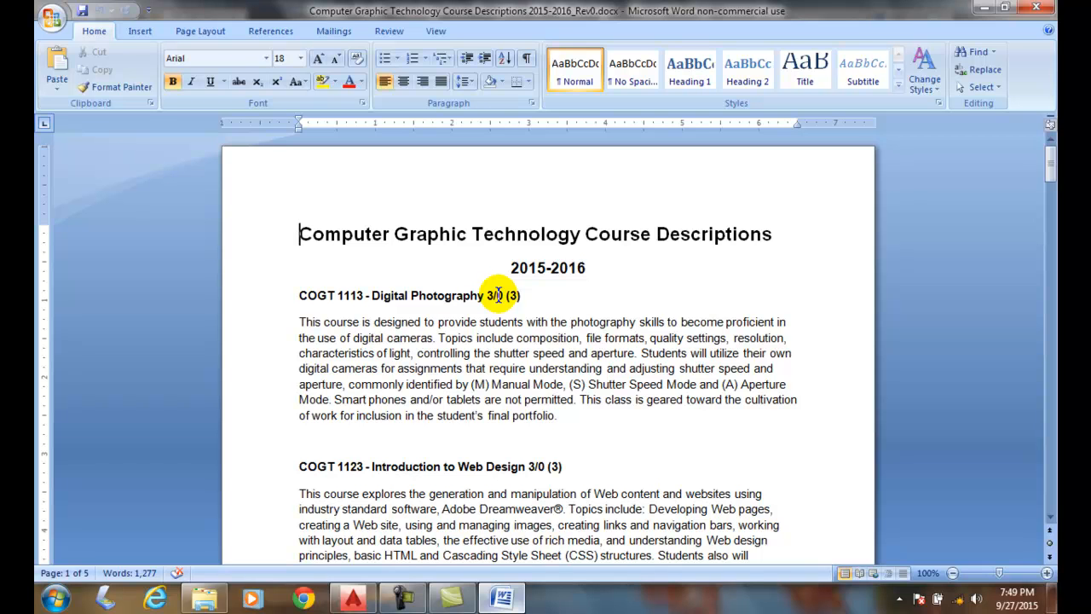
{"action": "mouse_move", "coordinate": [436, 275]}
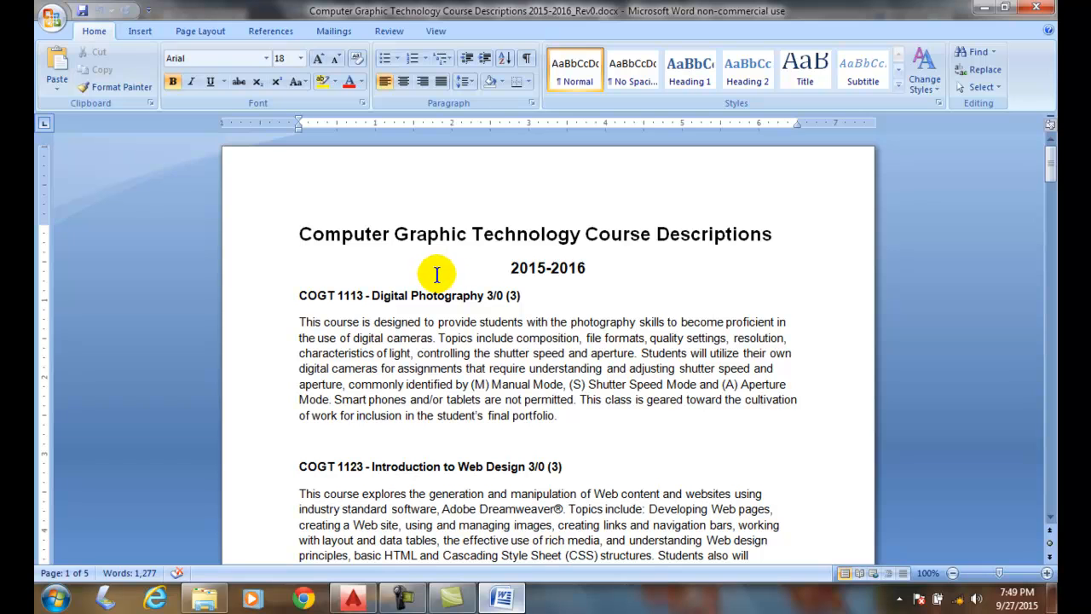
{"action": "mouse_move", "coordinate": [47, 19]}
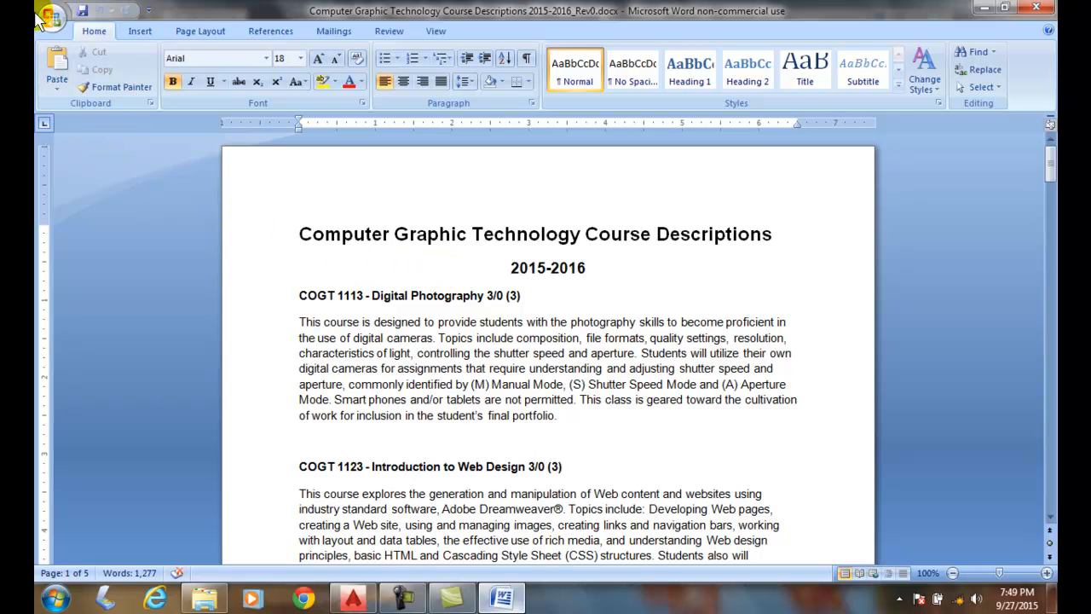
- Save the course descriptions document as a Rich Text Format (*.rtf) copy
{"action": "left_click", "coordinate": [41, 19]}
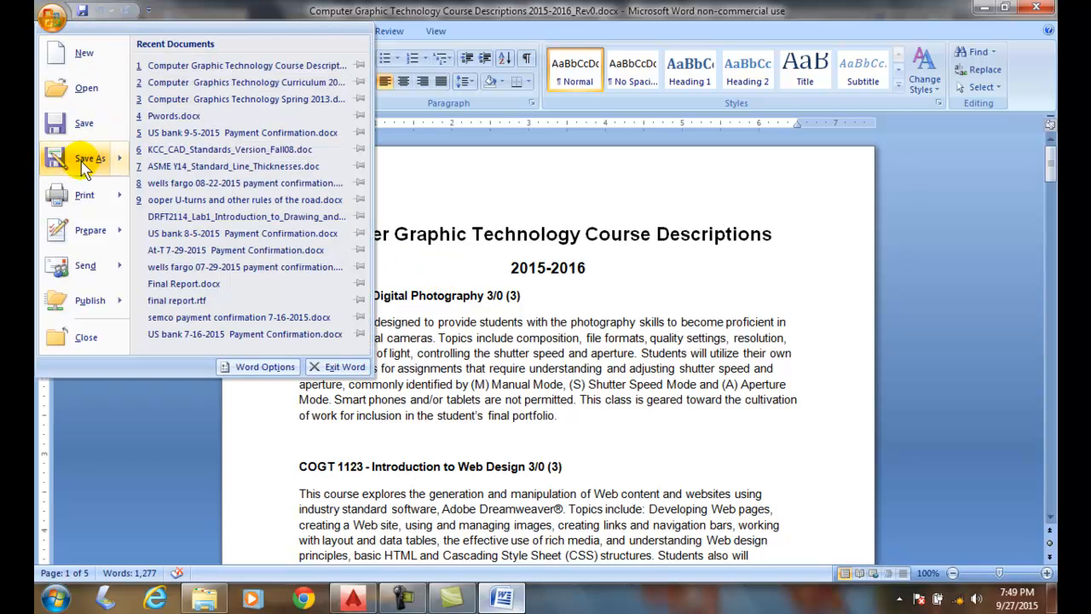
{"action": "left_click", "coordinate": [92, 159]}
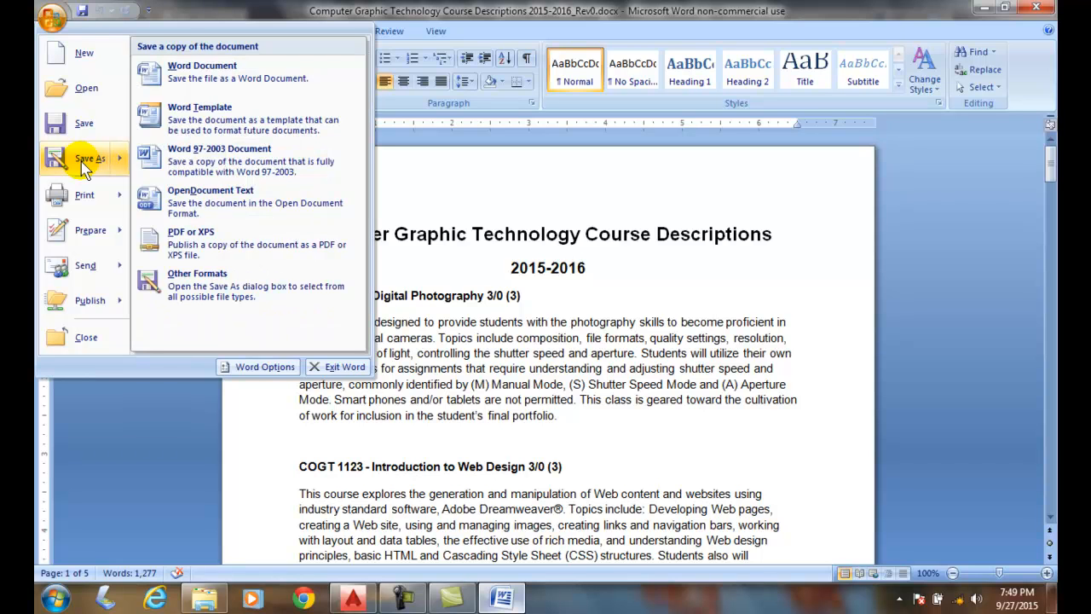
{"action": "mouse_move", "coordinate": [211, 279]}
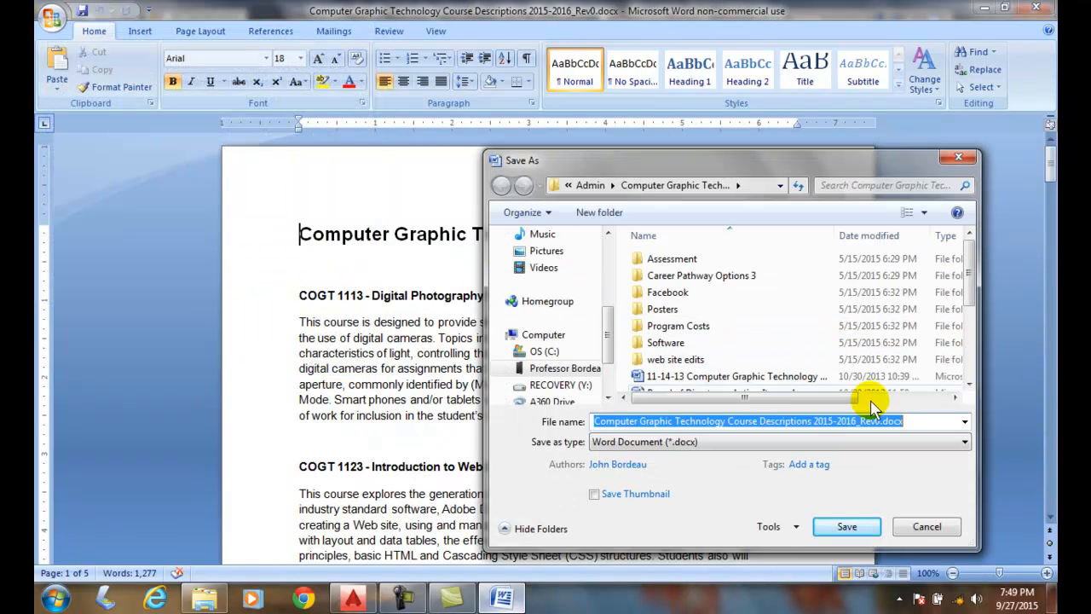
{"action": "left_click", "coordinate": [957, 441]}
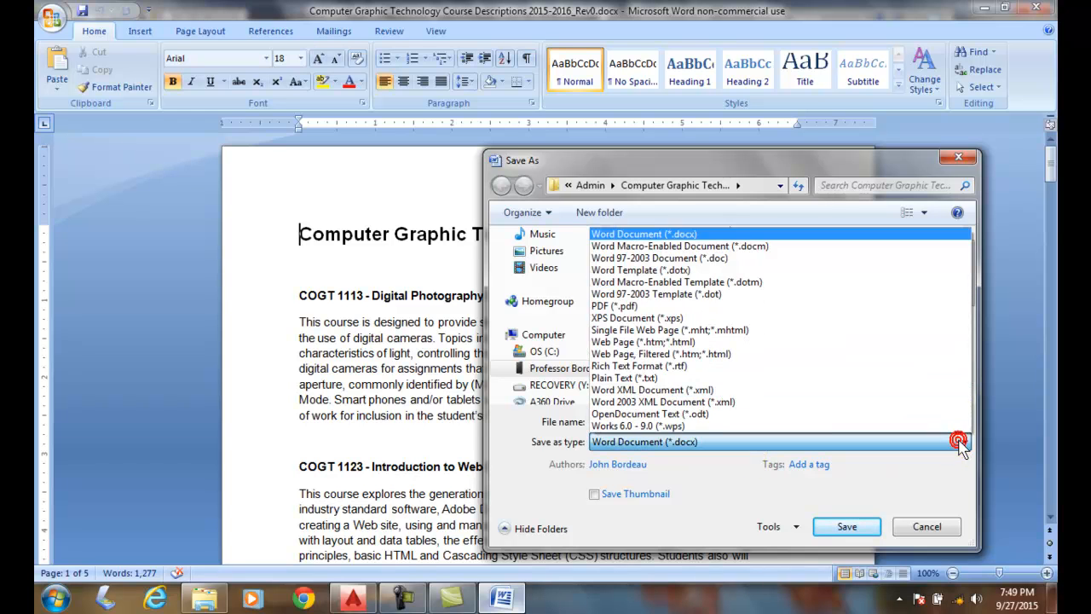
{"action": "mouse_move", "coordinate": [715, 354]}
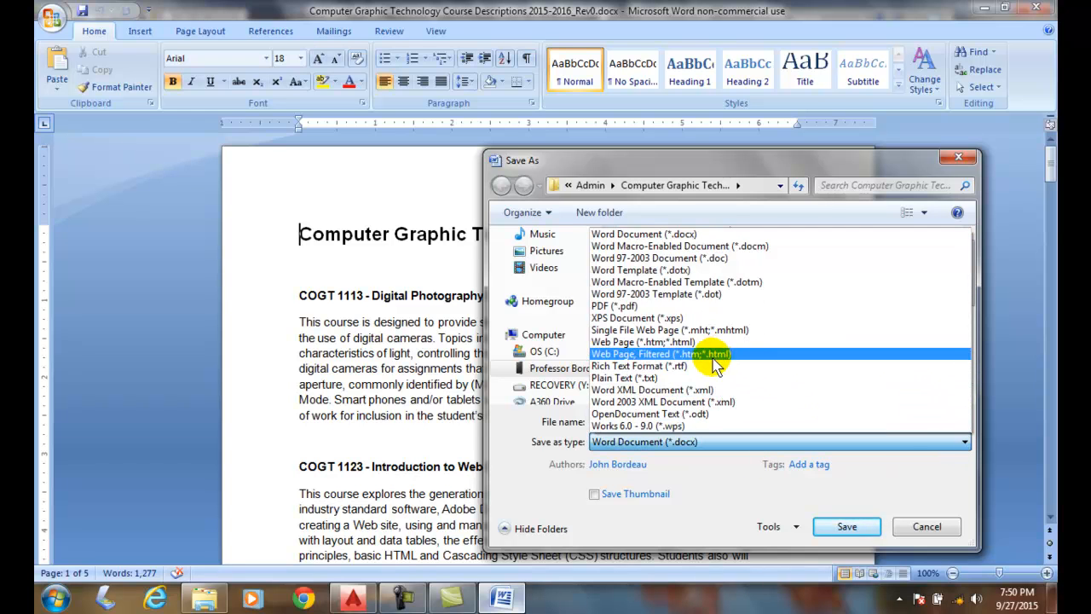
{"action": "mouse_move", "coordinate": [699, 366]}
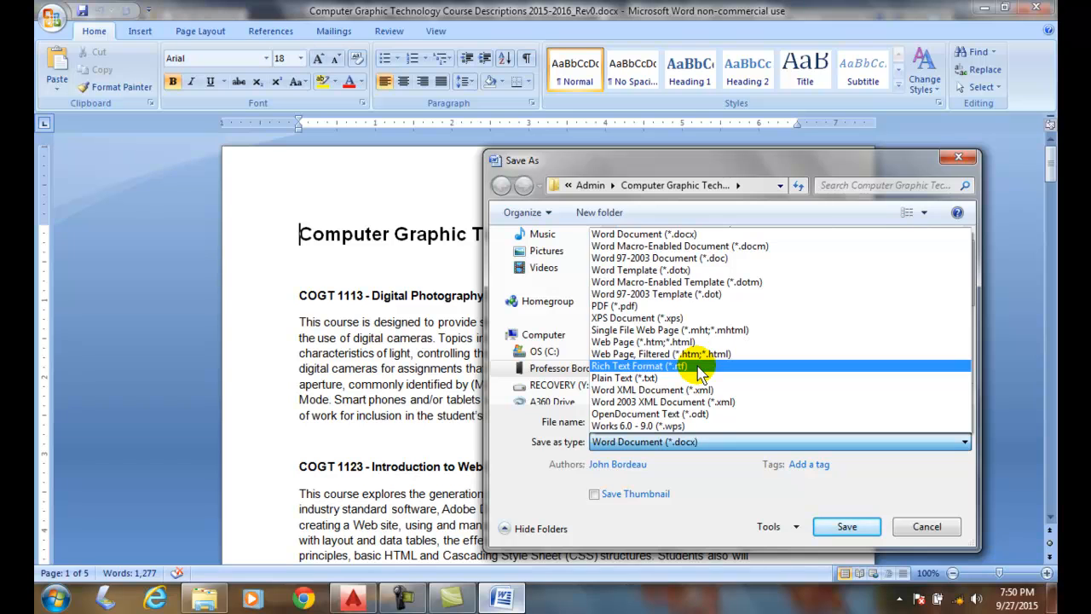
{"action": "left_click", "coordinate": [647, 365]}
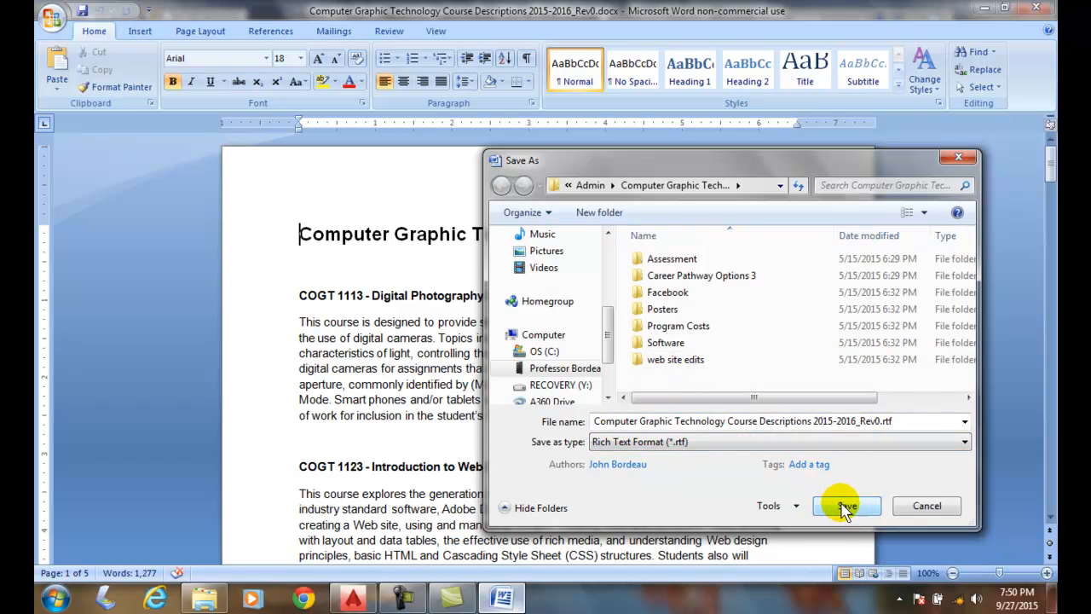
{"action": "left_click", "coordinate": [845, 505]}
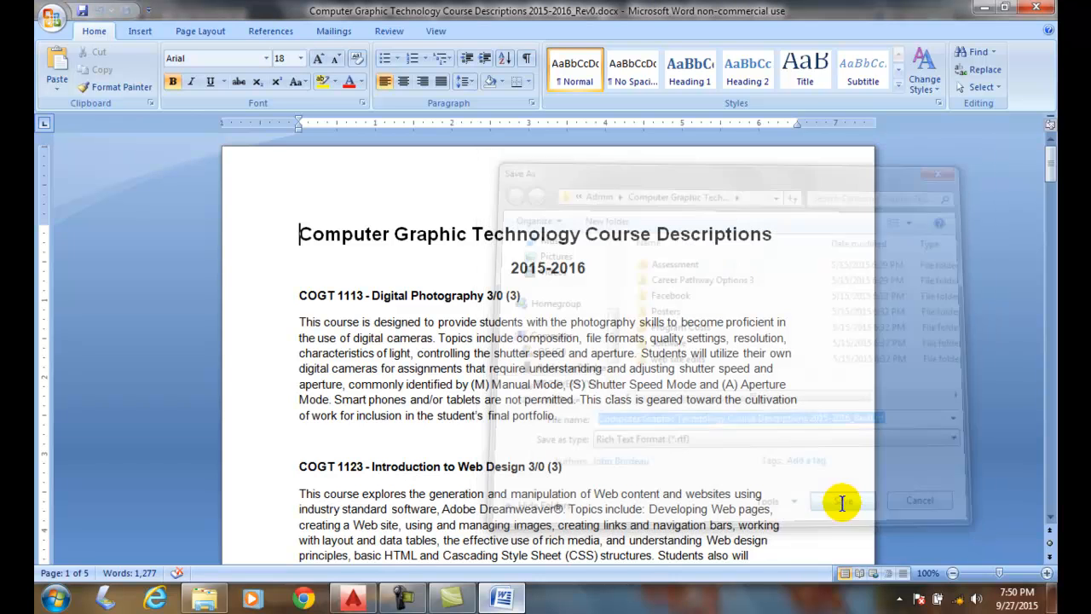
{"action": "left_click", "coordinate": [851, 500]}
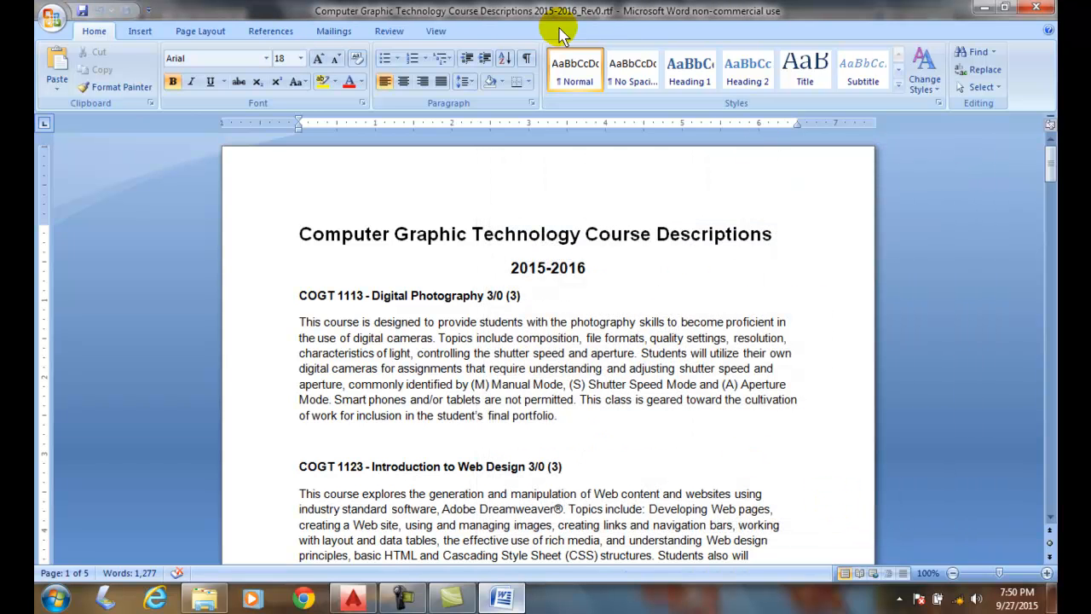
{"action": "mouse_move", "coordinate": [546, 277]}
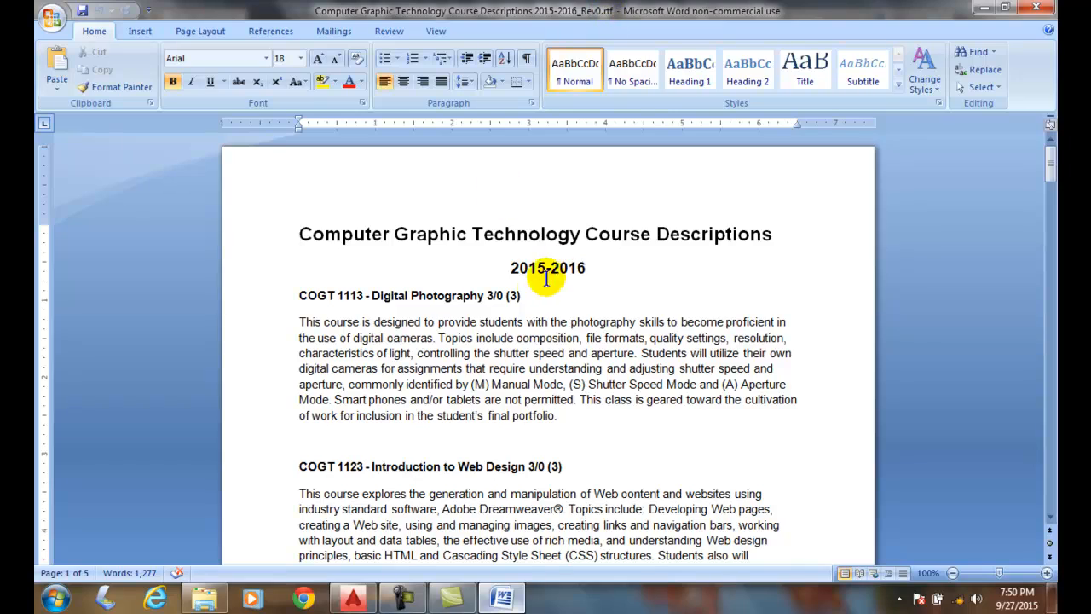
- Close the RTF course descriptions document and exit Word
{"action": "scroll", "scroll_direction": "down", "scroll_amount": 3}
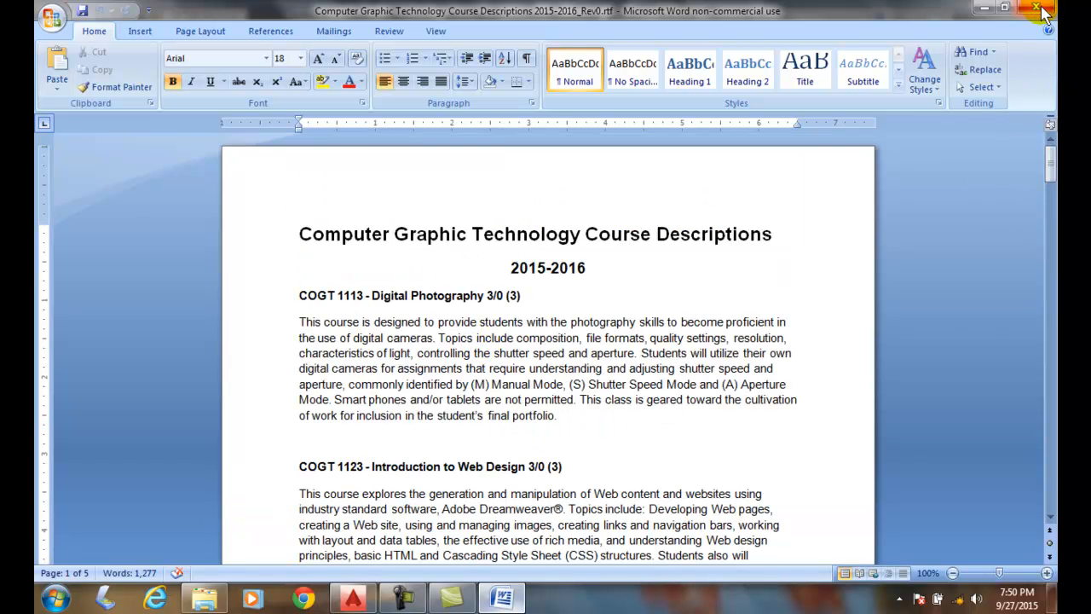
{"action": "left_click", "coordinate": [352, 596]}
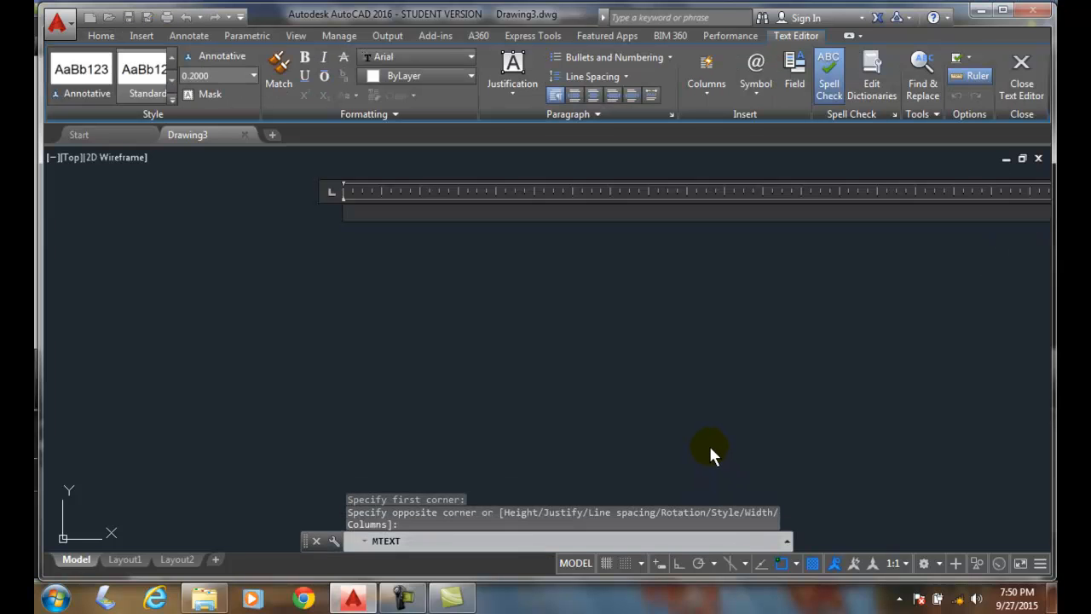
{"action": "mouse_move", "coordinate": [722, 211]}
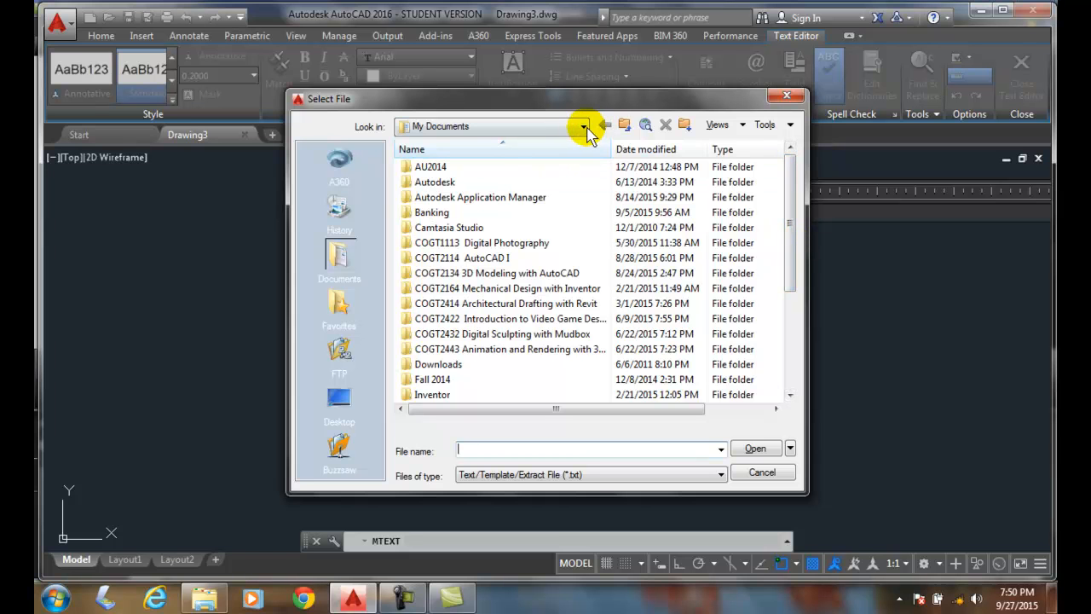
- Browse to the E: U Drive, Admin, Computer Graphic Technology folder
{"action": "left_click", "coordinate": [582, 127]}
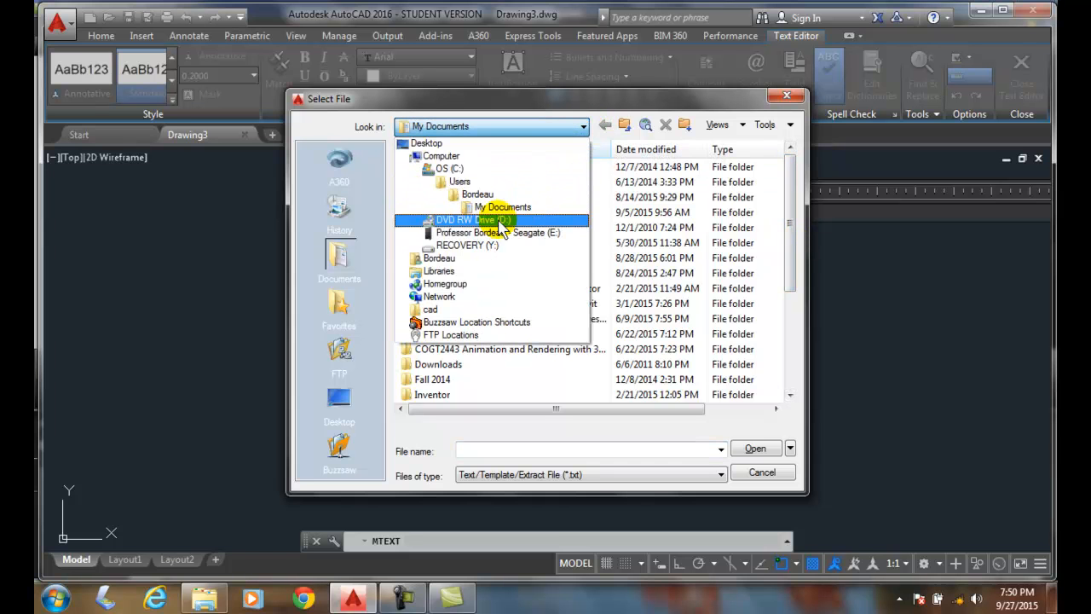
{"action": "left_click", "coordinate": [488, 232]}
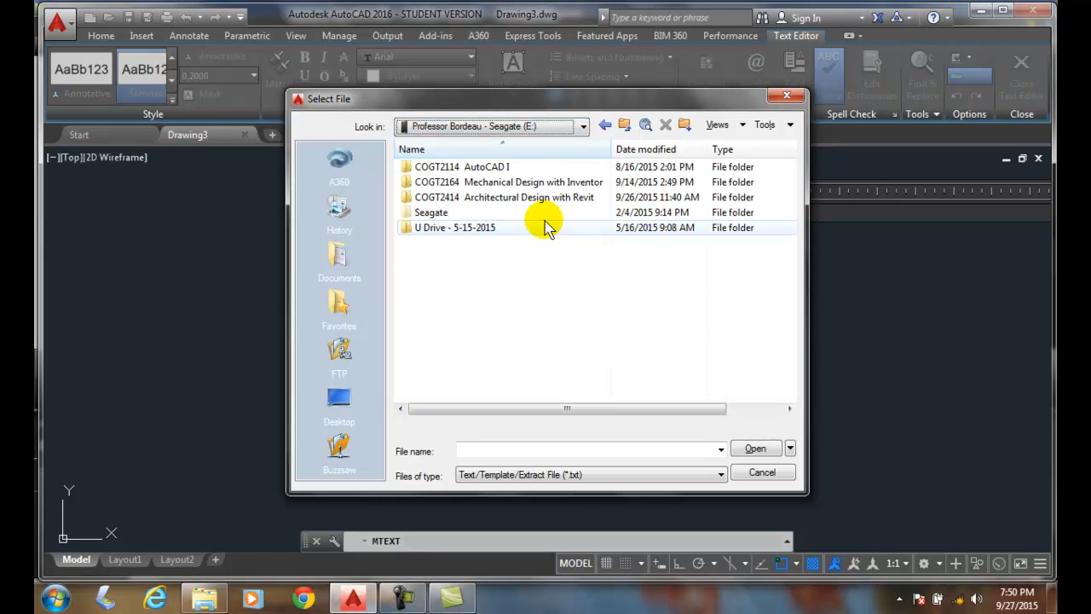
{"action": "double_click", "coordinate": [454, 227]}
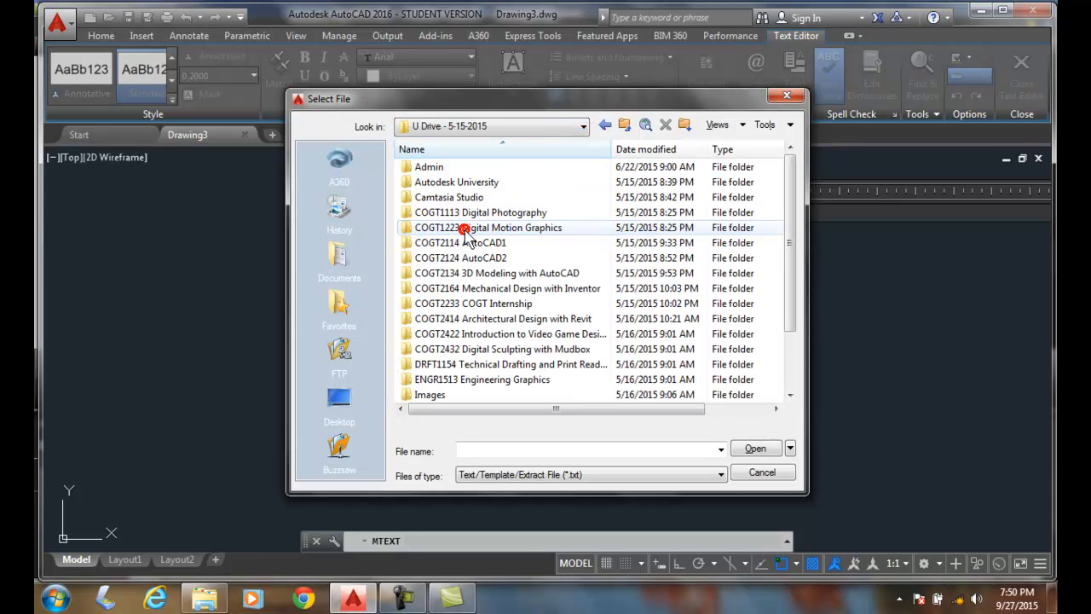
{"action": "double_click", "coordinate": [428, 166]}
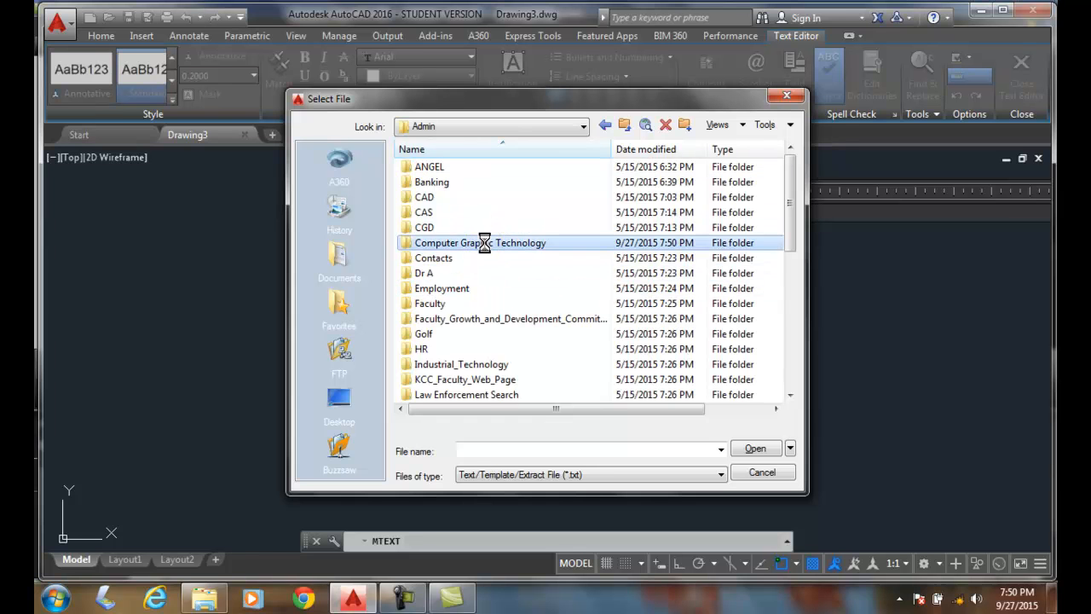
{"action": "double_click", "coordinate": [483, 242]}
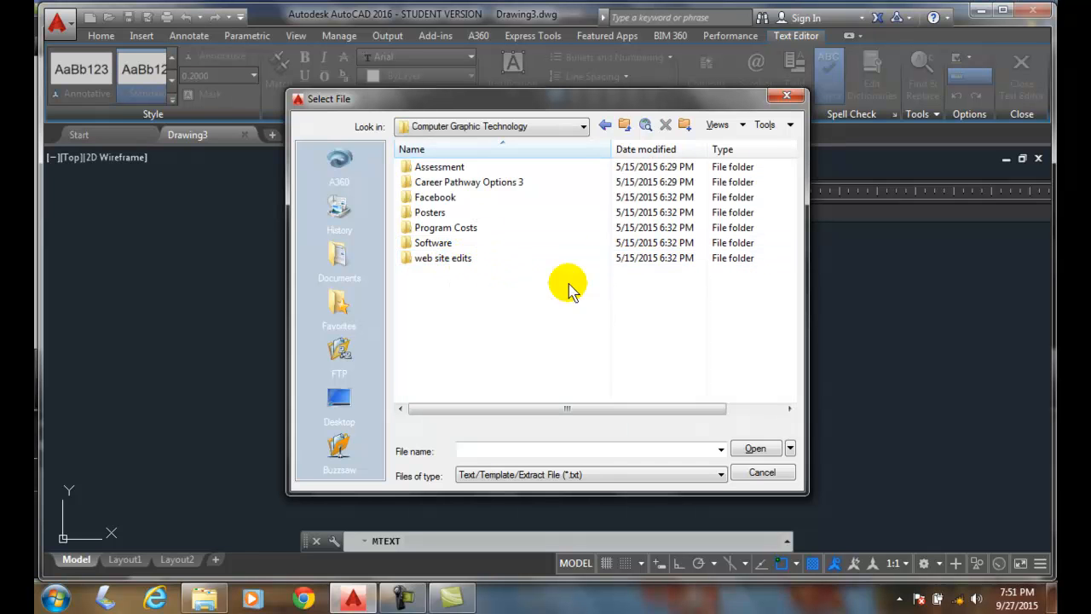
{"action": "mouse_move", "coordinate": [547, 281]}
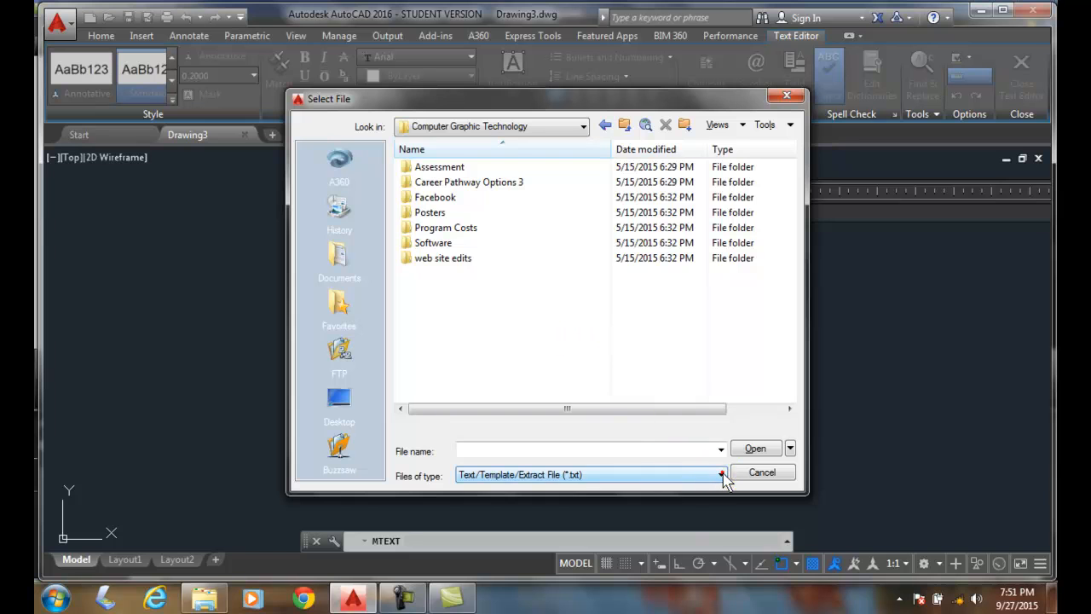
- Filter to RTF files, import the course descriptions file, and close the text editor
{"action": "left_click", "coordinate": [719, 474]}
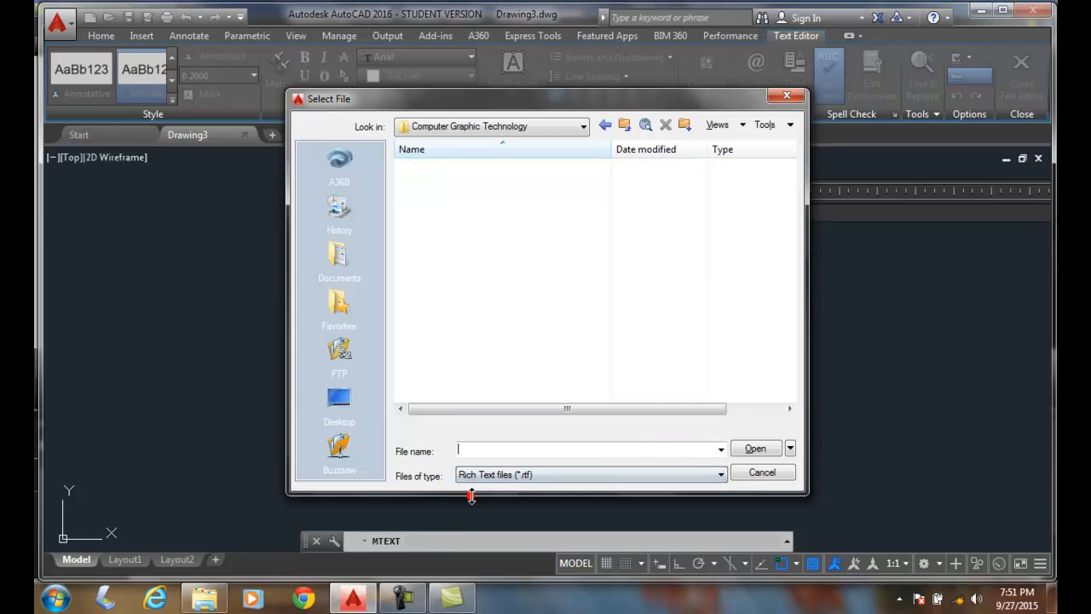
{"action": "left_click", "coordinate": [477, 272]}
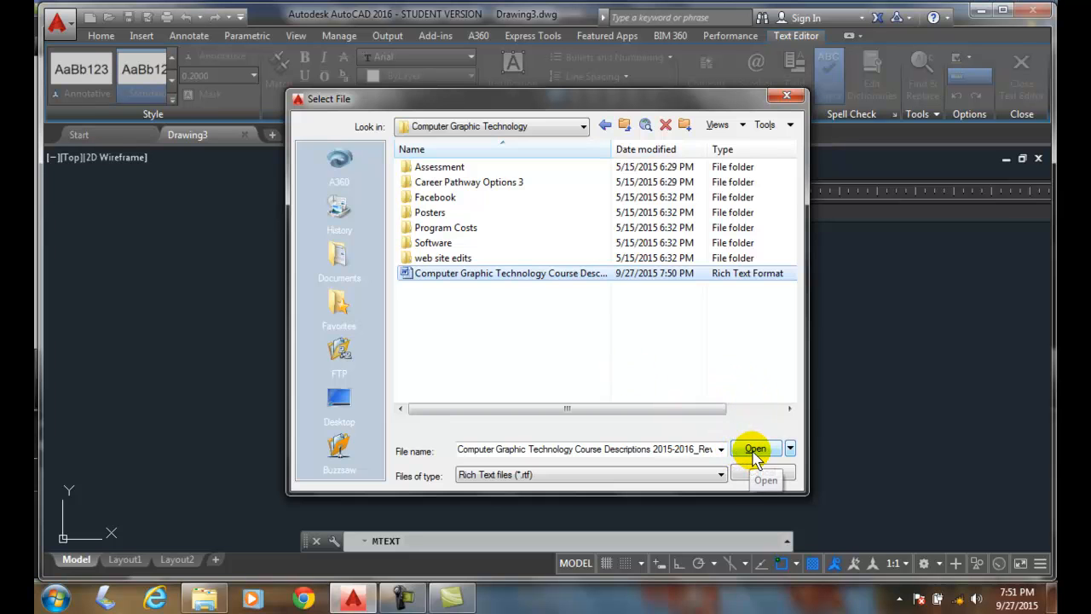
{"action": "left_click", "coordinate": [754, 448]}
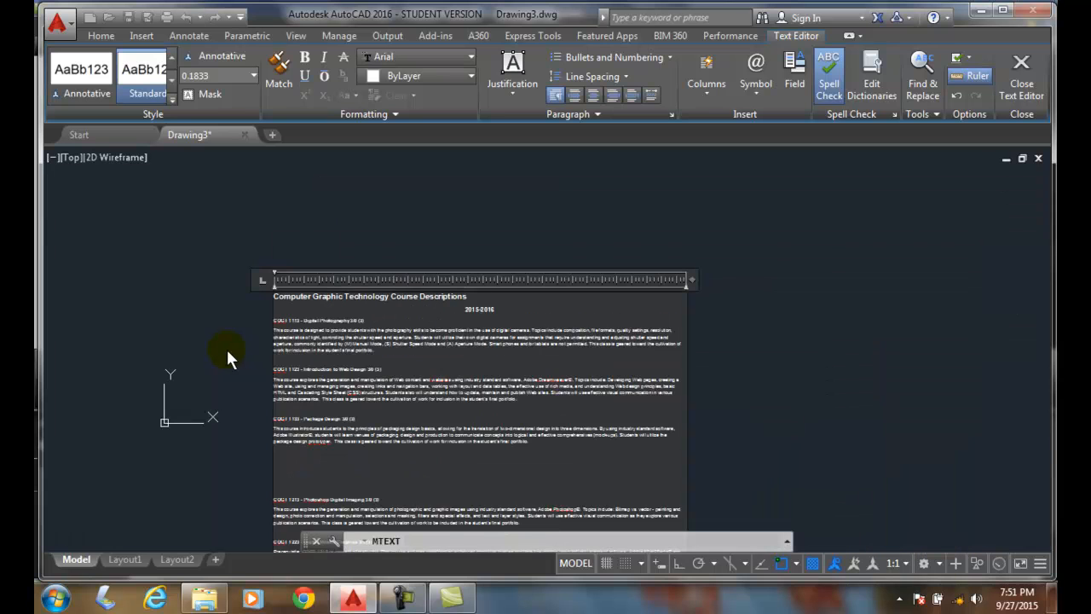
{"action": "mouse_move", "coordinate": [1010, 77]}
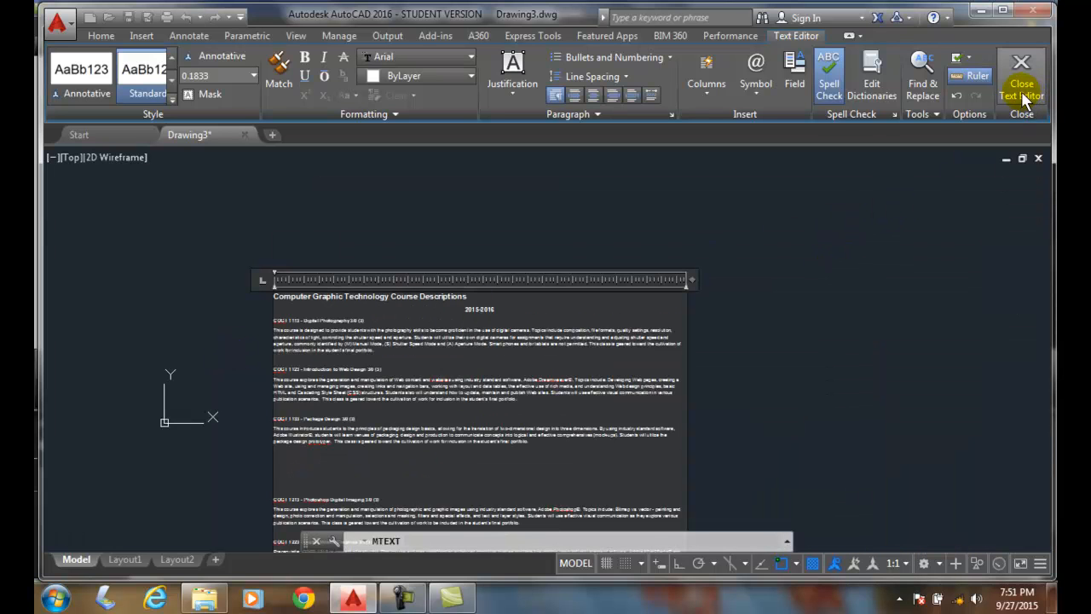
{"action": "left_click", "coordinate": [1017, 70]}
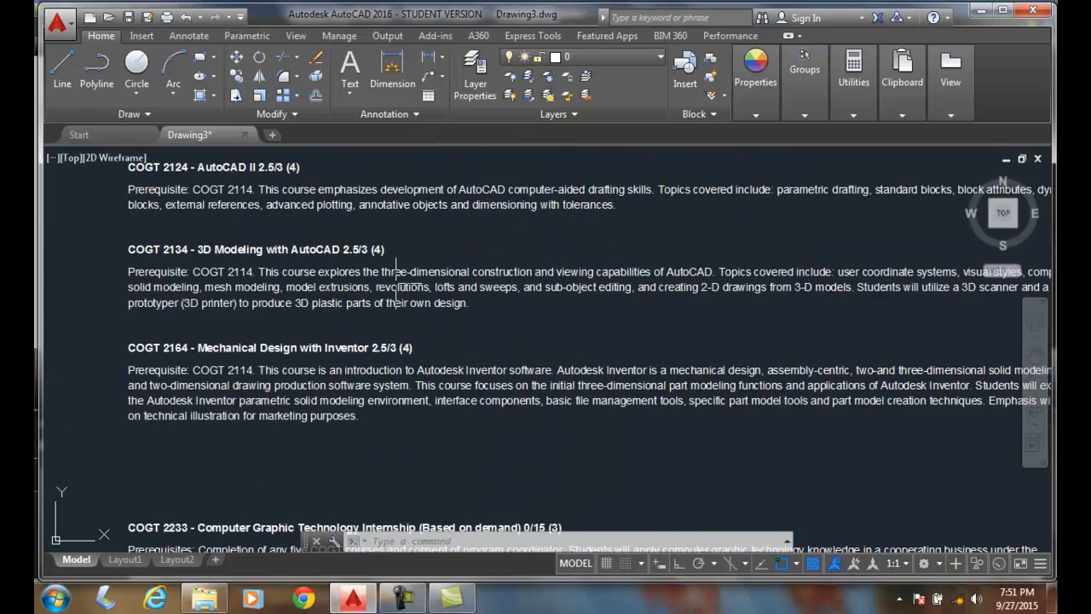
{"action": "mouse_move", "coordinate": [267, 325]}
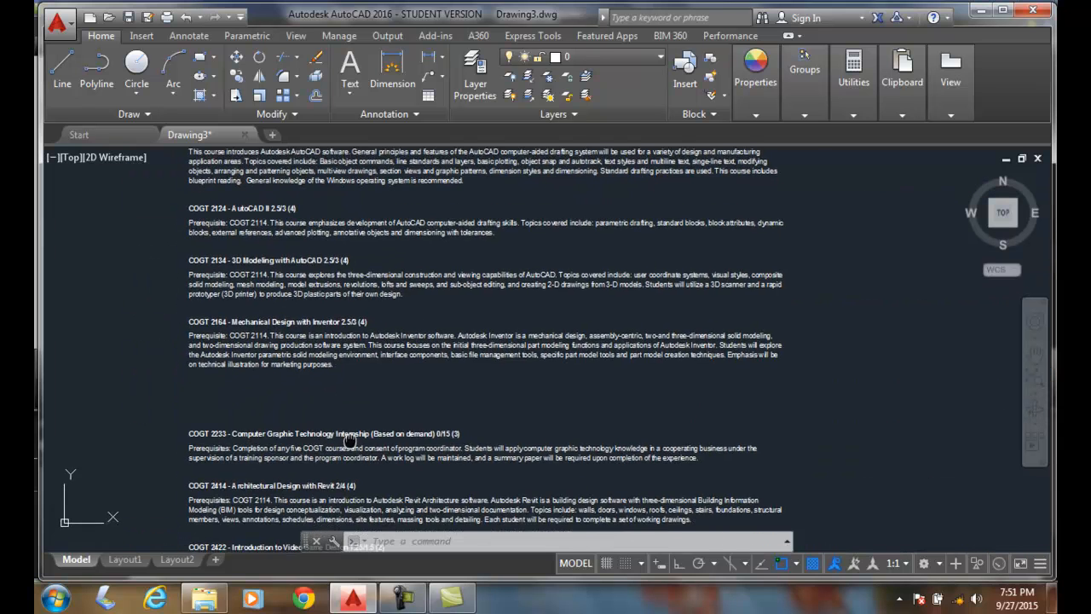
{"action": "scroll", "scroll_direction": "down", "scroll_amount": 3}
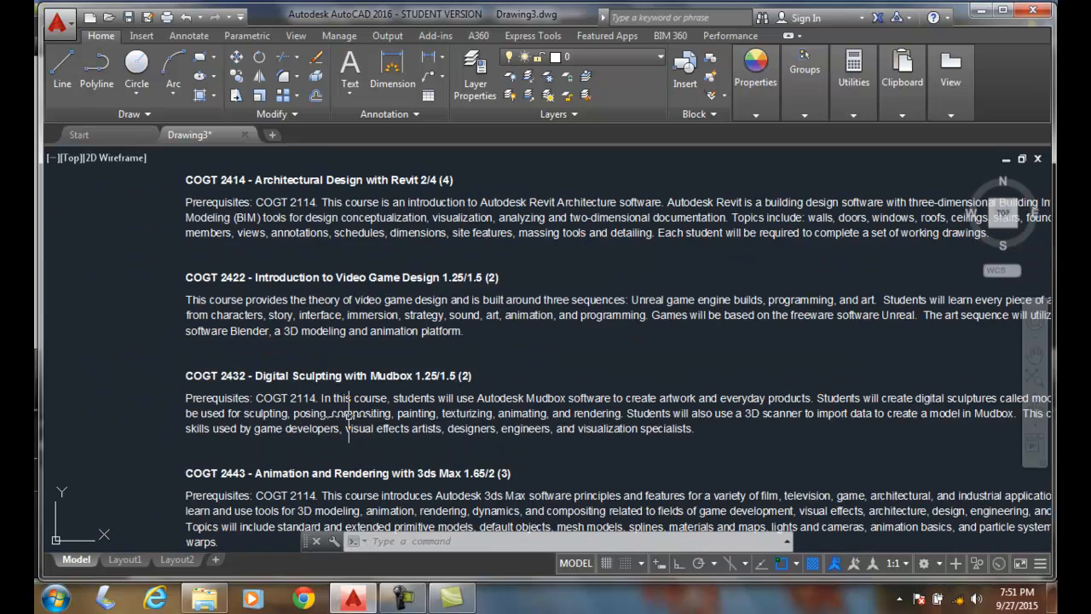
{"action": "mouse_move", "coordinate": [360, 392]}
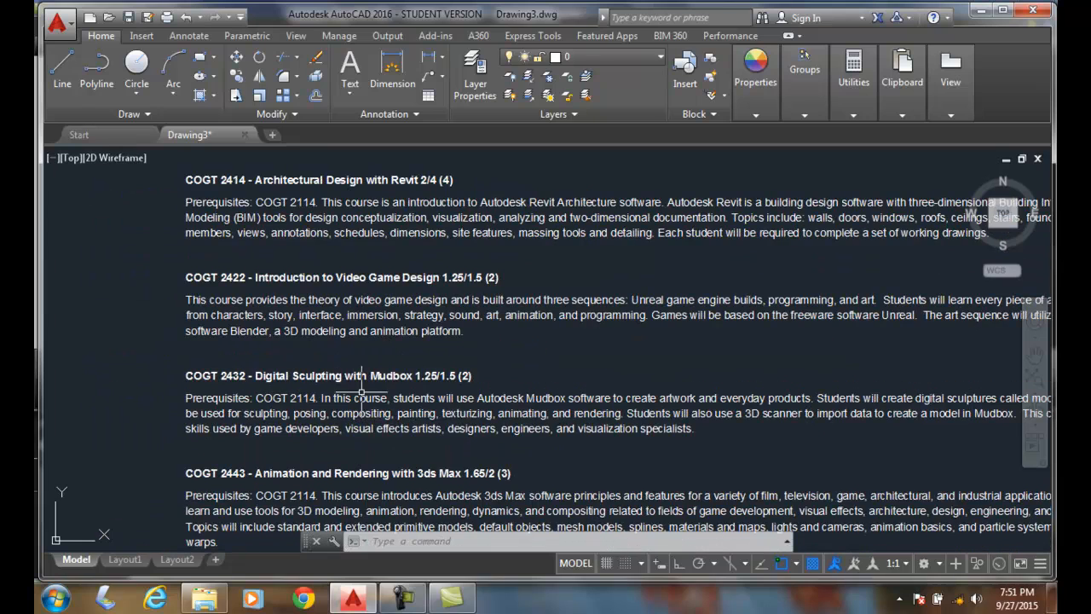